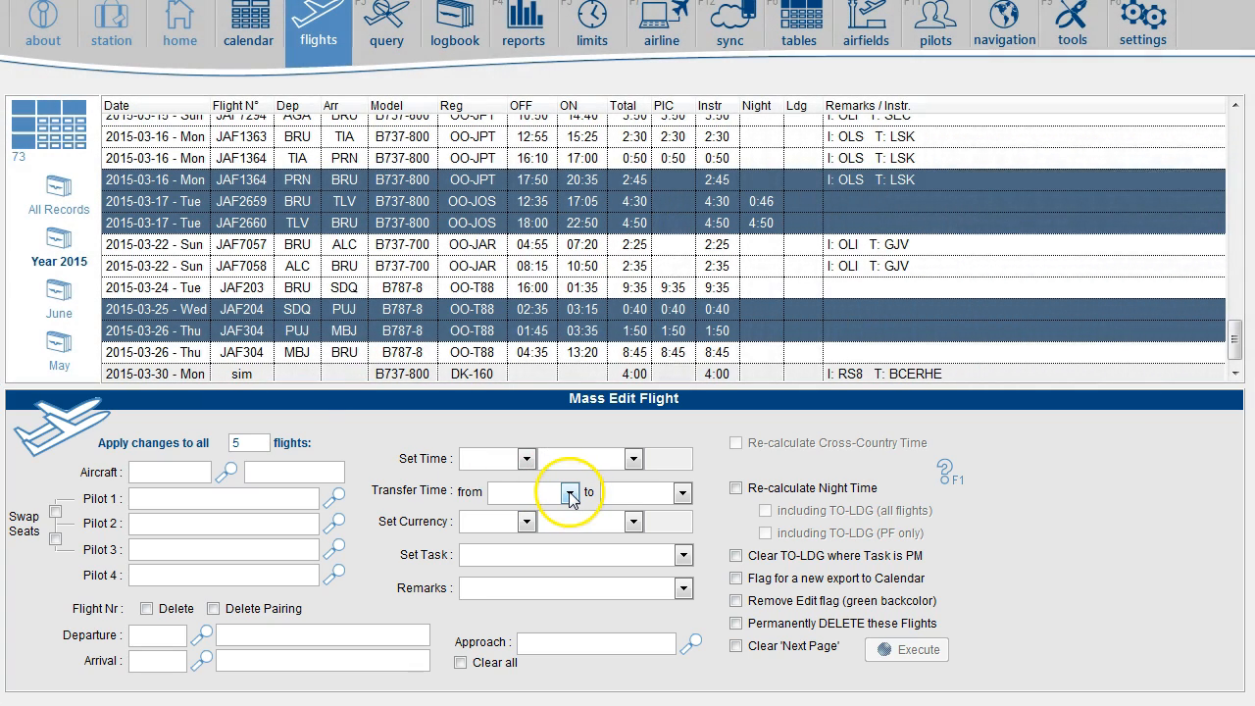
Step: Set Transfer Time from PIC to Co-Pilot in the Mass Edit Flight dialog
click(569, 492)
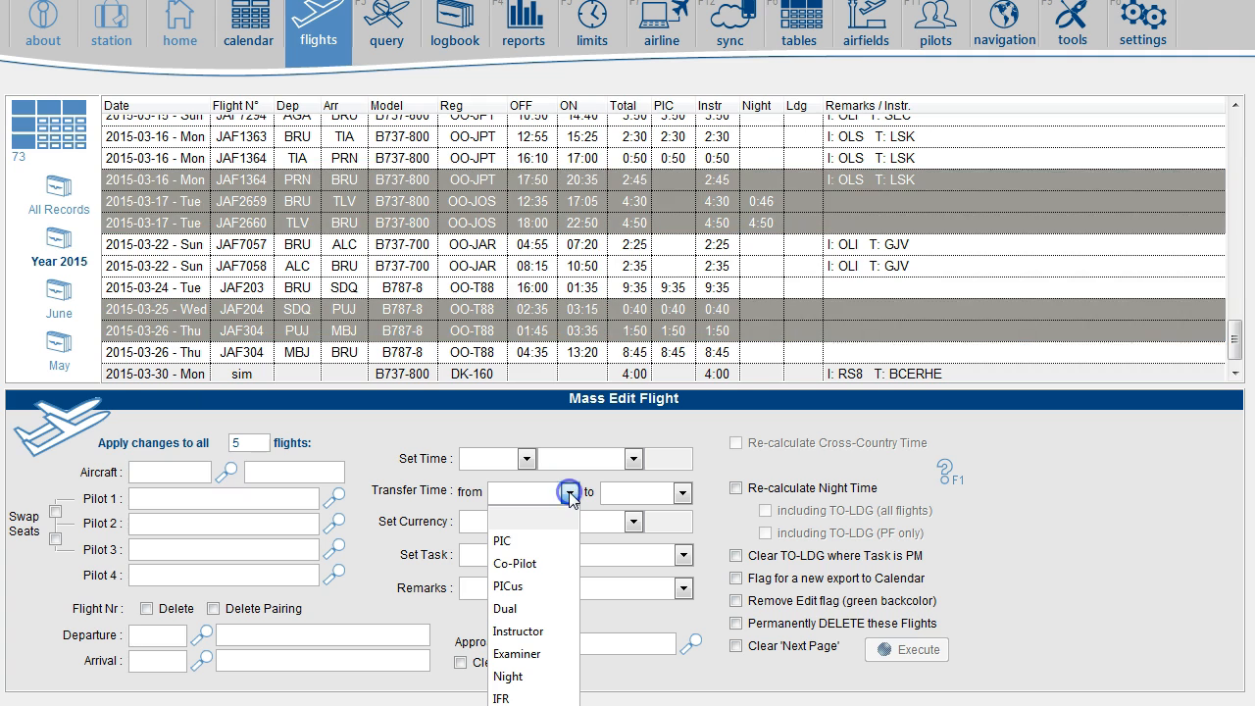
click(502, 542)
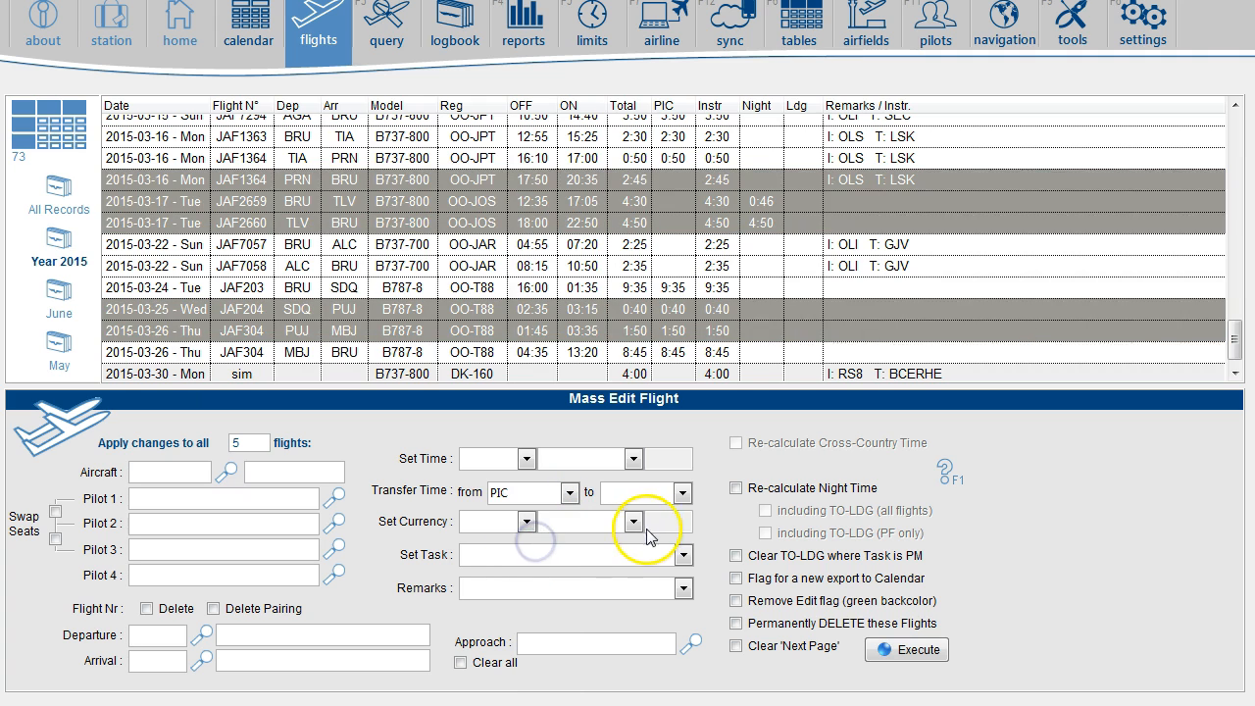
click(683, 492)
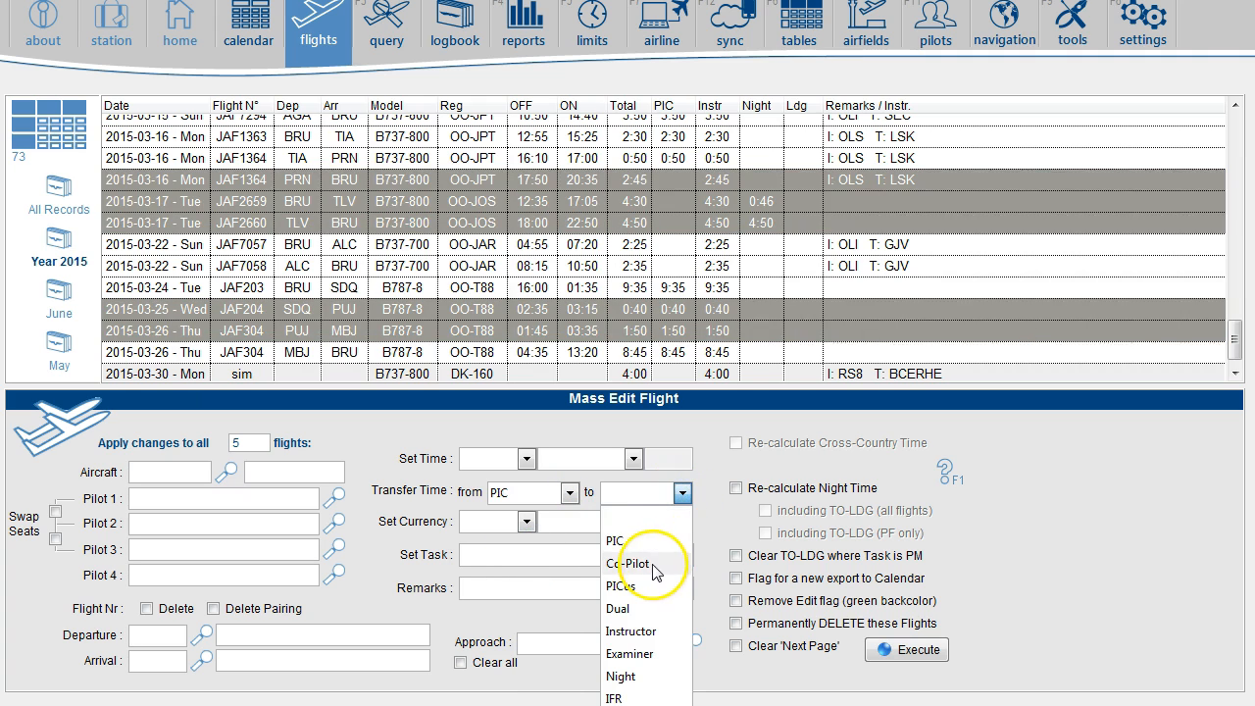
click(633, 564)
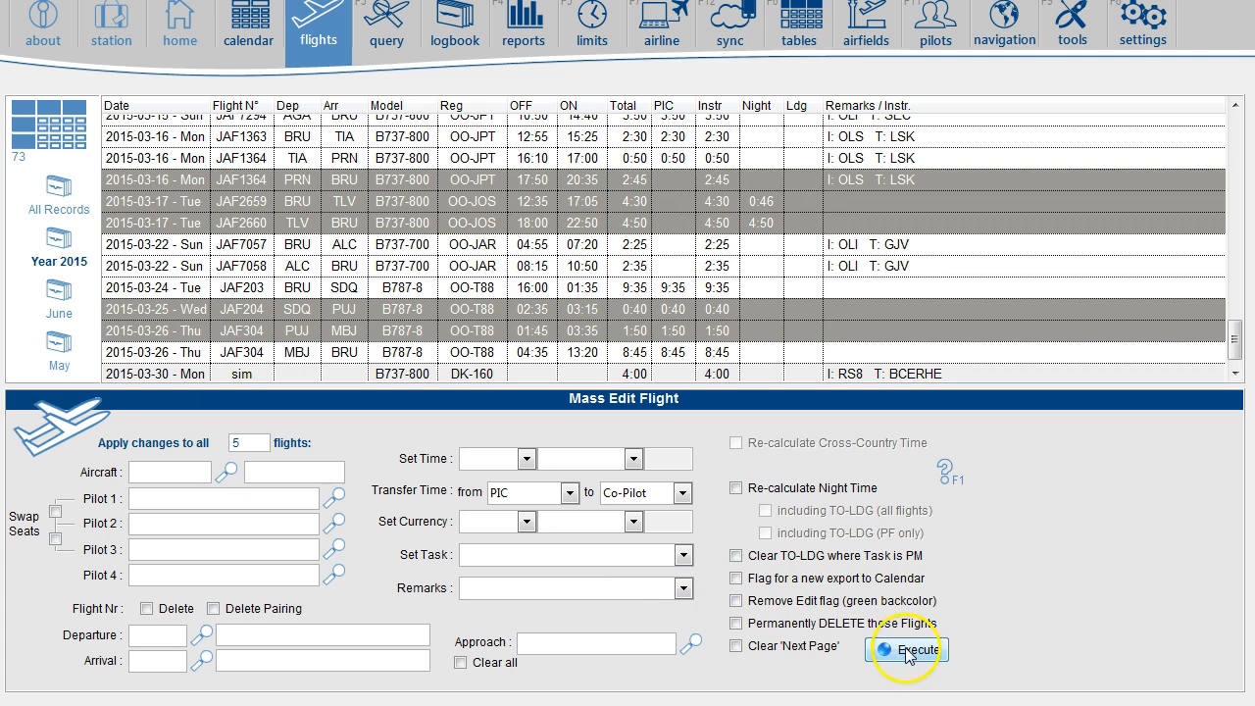
Step: Execute the transfer and confirm moving PIC hours to Co-Pilot on all 5 flights
click(906, 650)
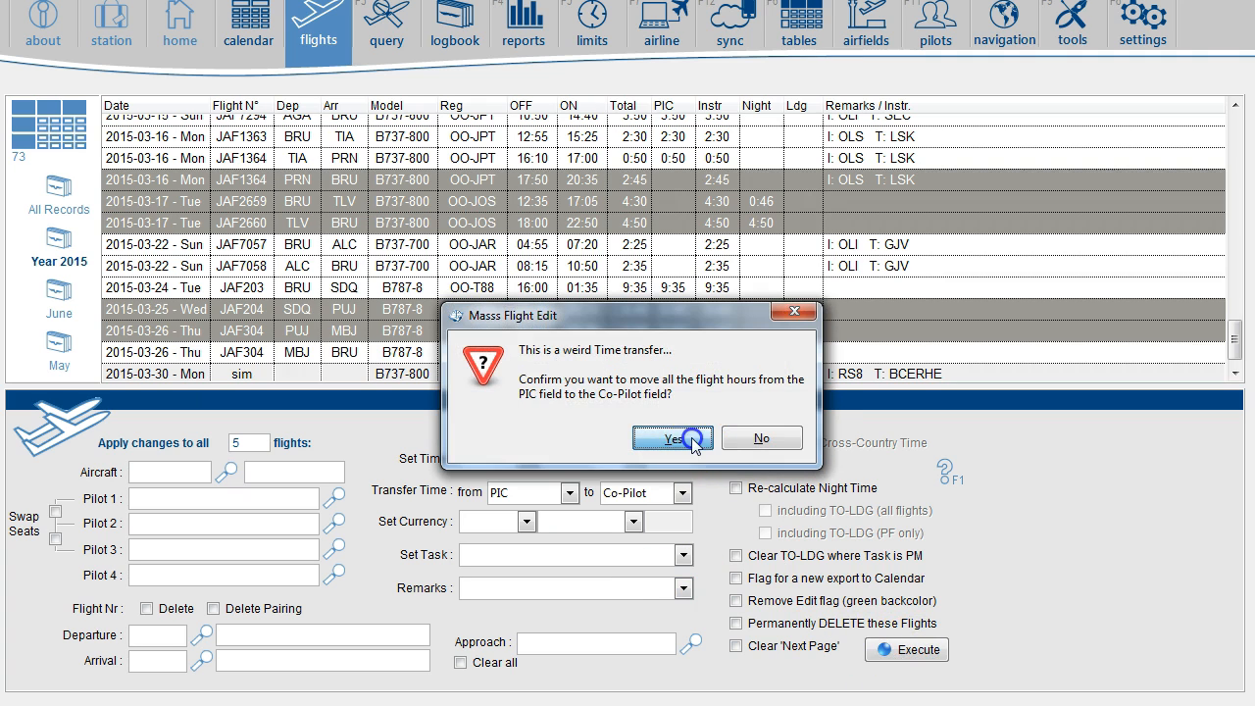
click(673, 437)
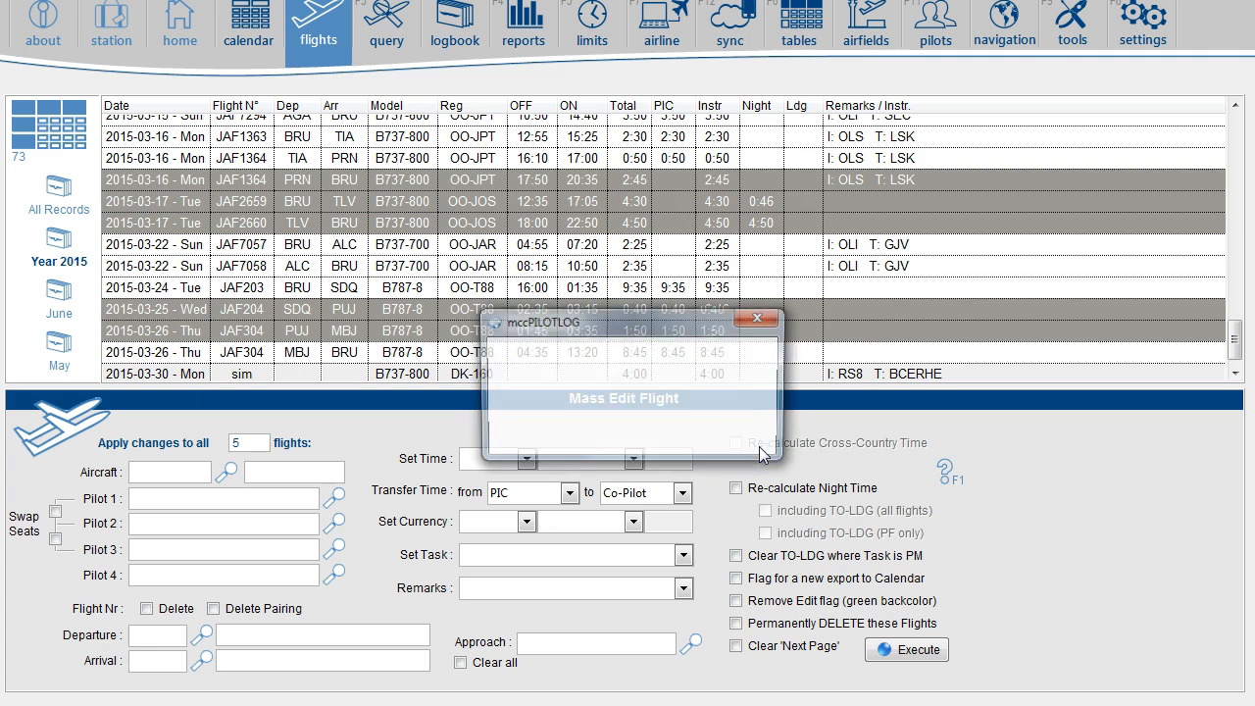
click(906, 650)
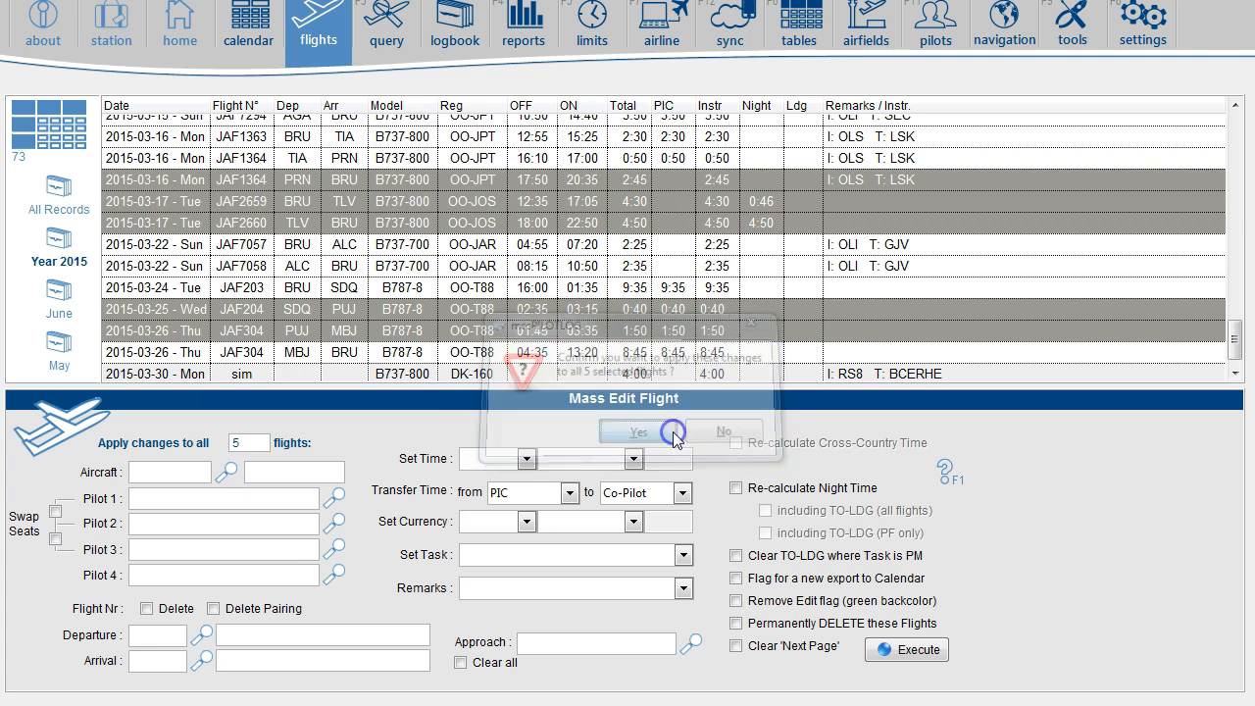
click(635, 431)
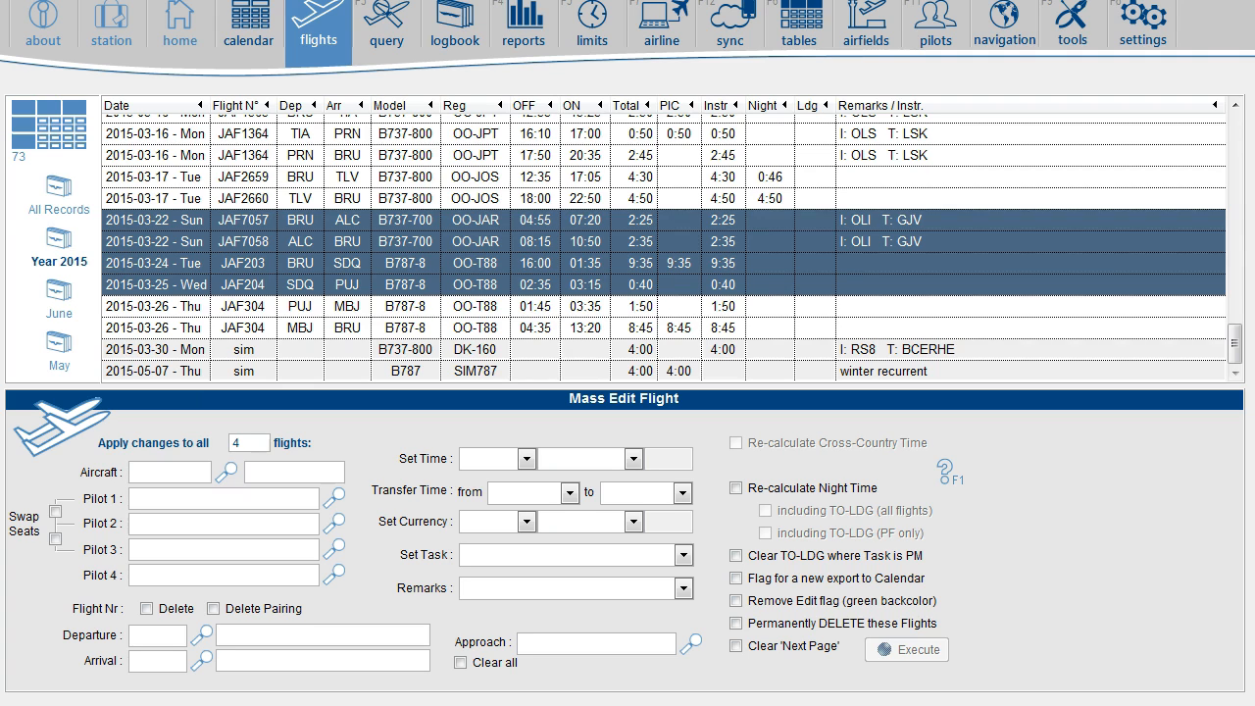
Step: Show the Aircraft table and multi-select the eight Previous Acft Time rows for editing
click(798, 24)
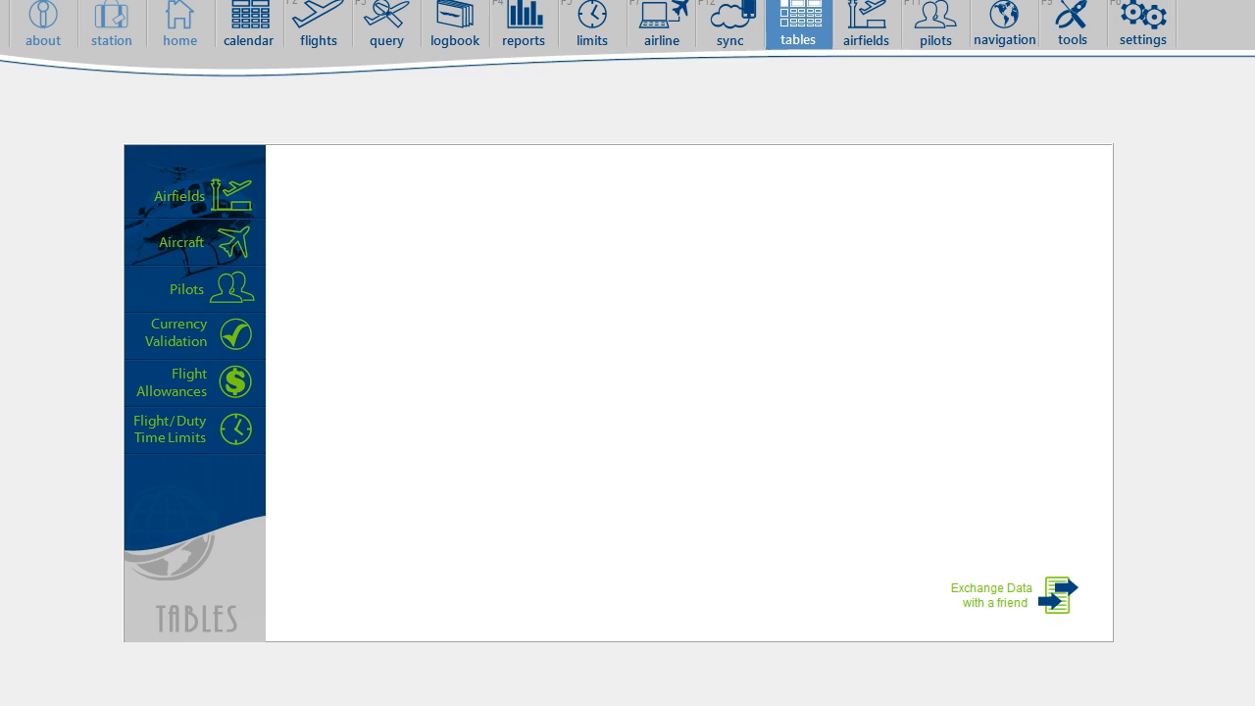
mouse_move(204, 251)
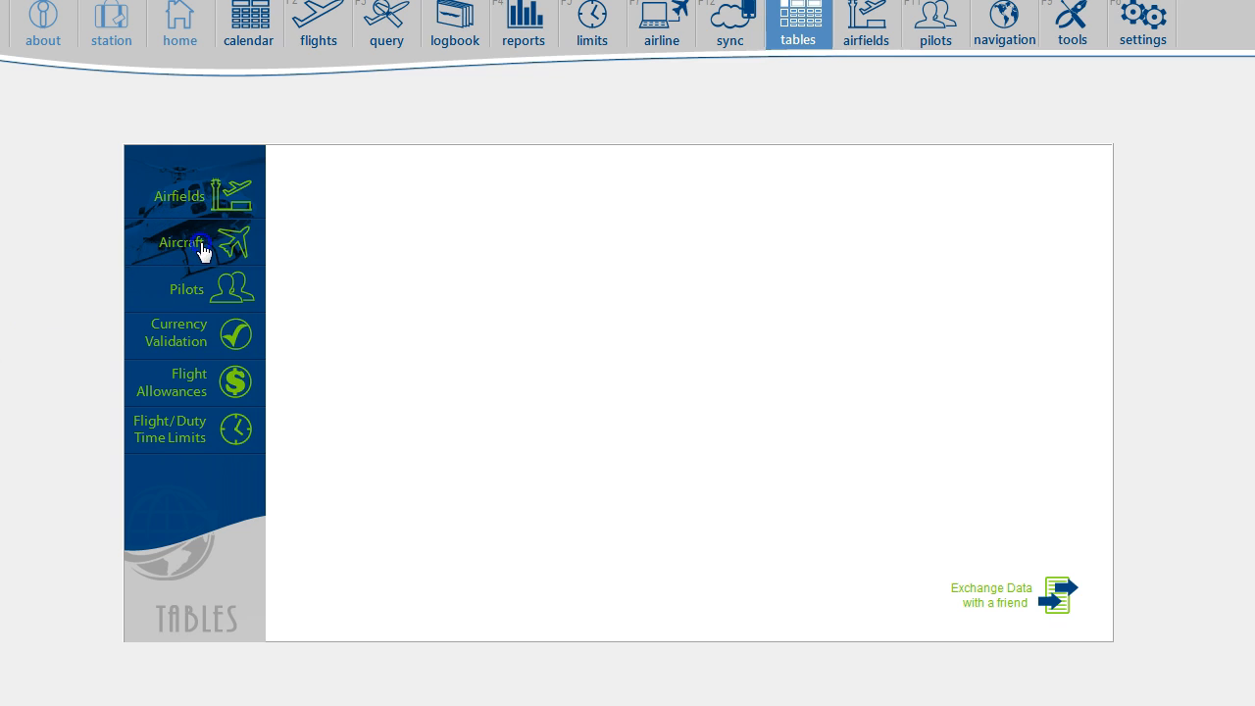
click(181, 243)
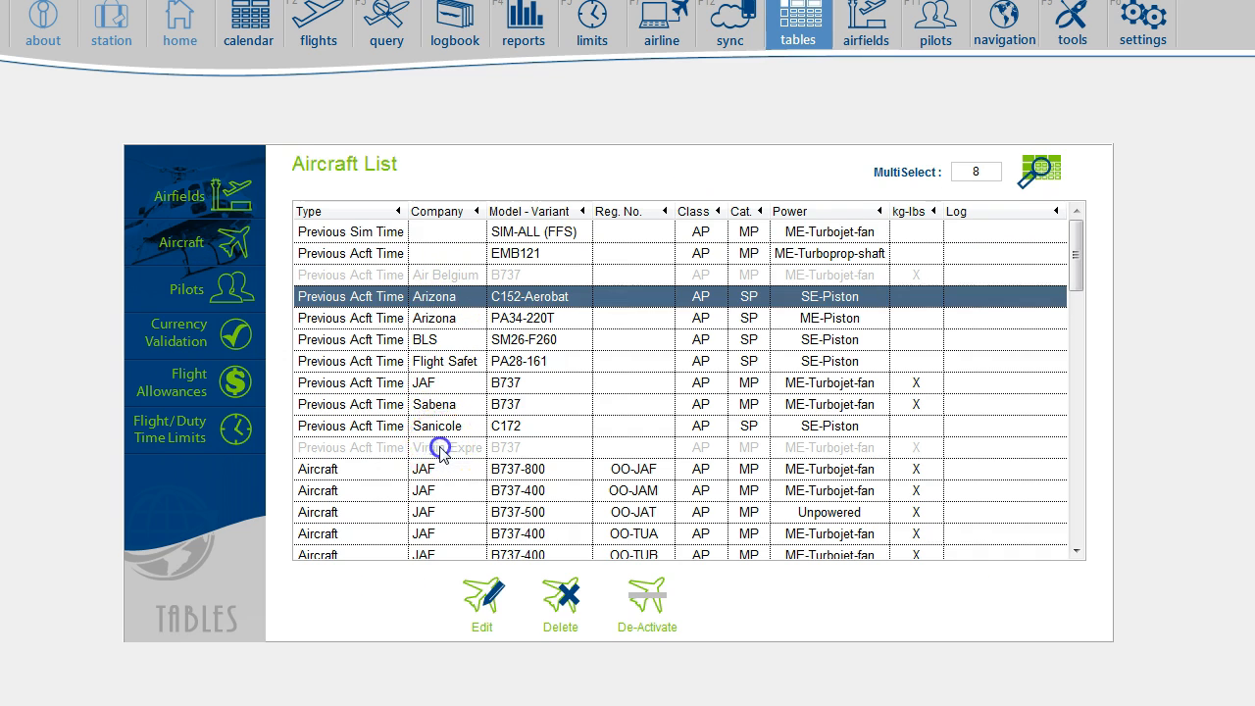
click(443, 447)
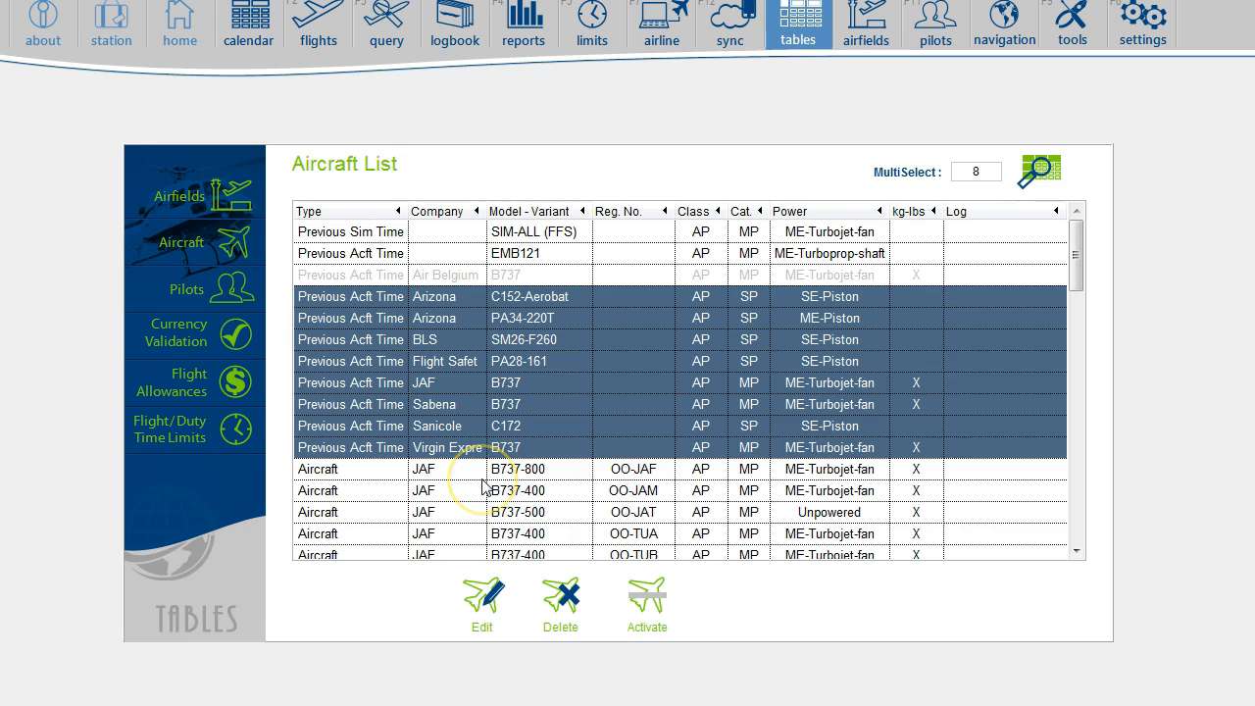
click(482, 598)
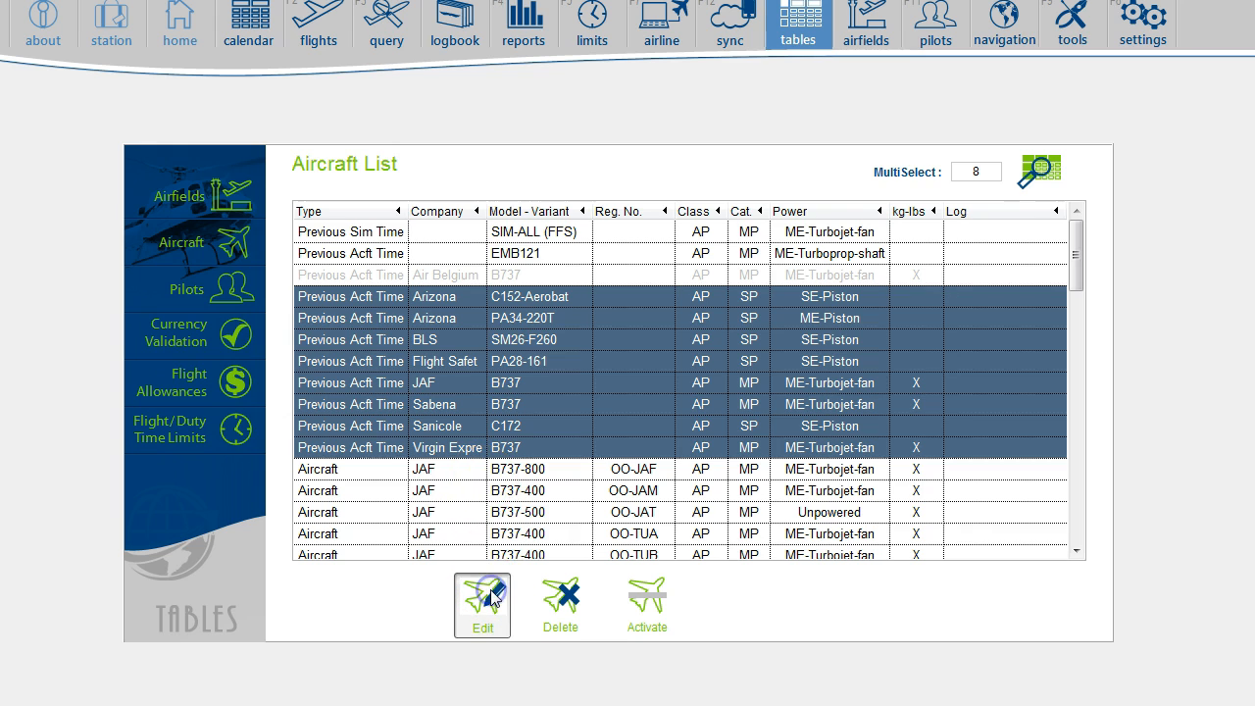
Step: In the Multiselect Aircraft dialog tick 'More than 5,700 kg' and save it to the eight aircraft
click(483, 596)
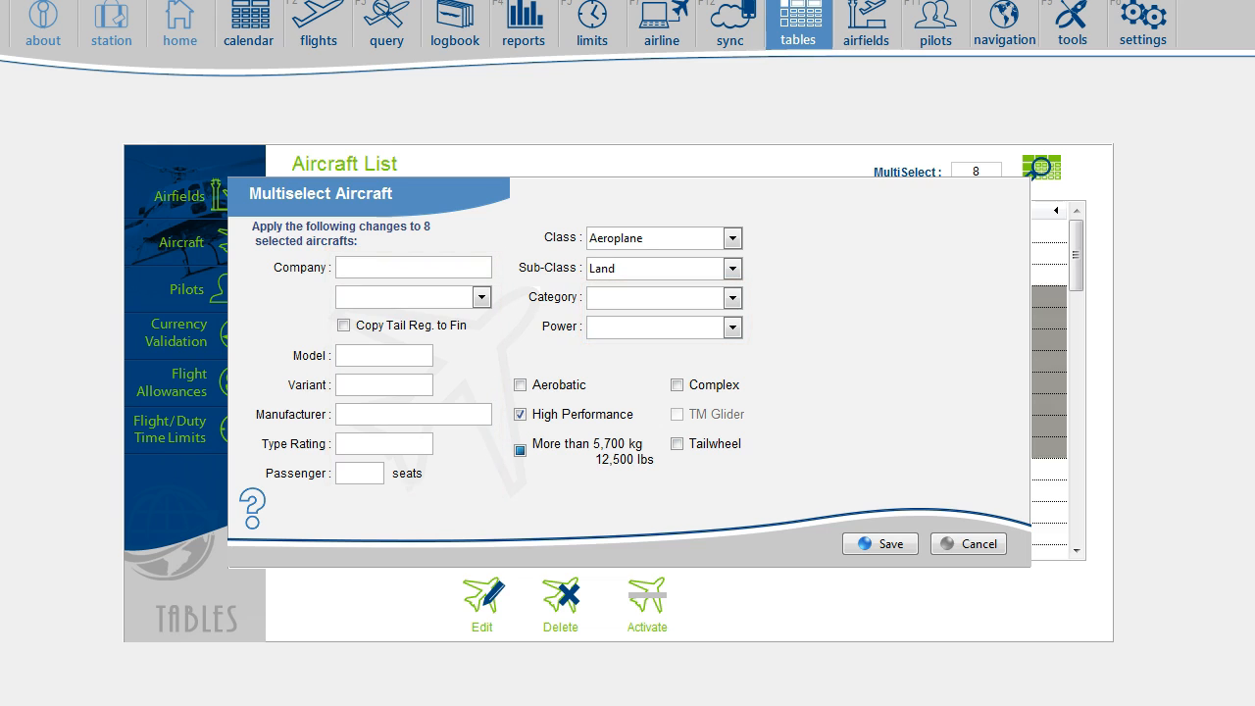
click(520, 385)
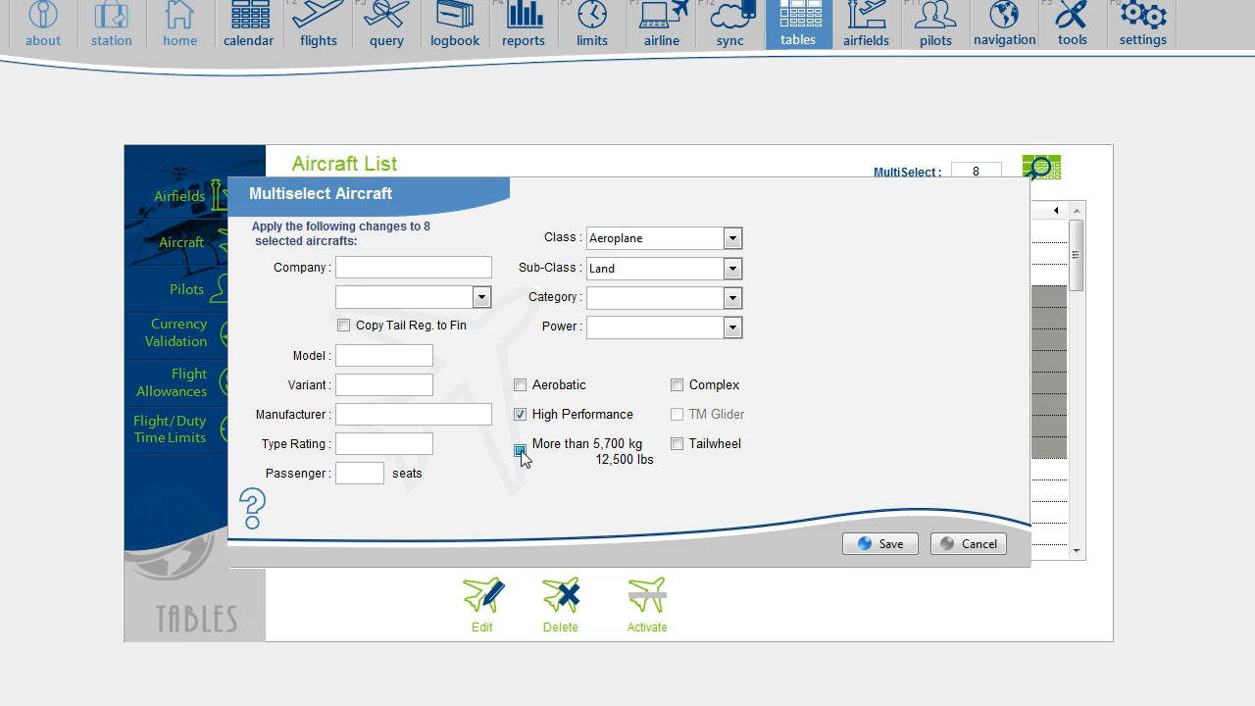
click(520, 449)
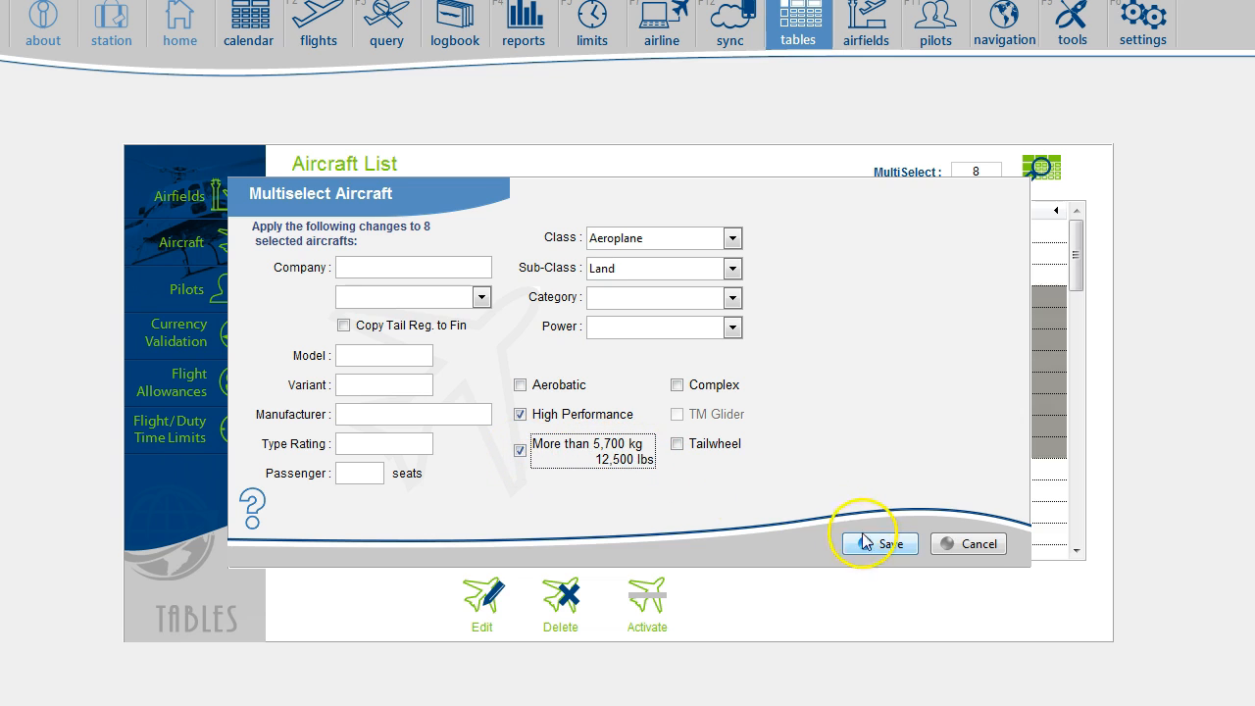
click(878, 543)
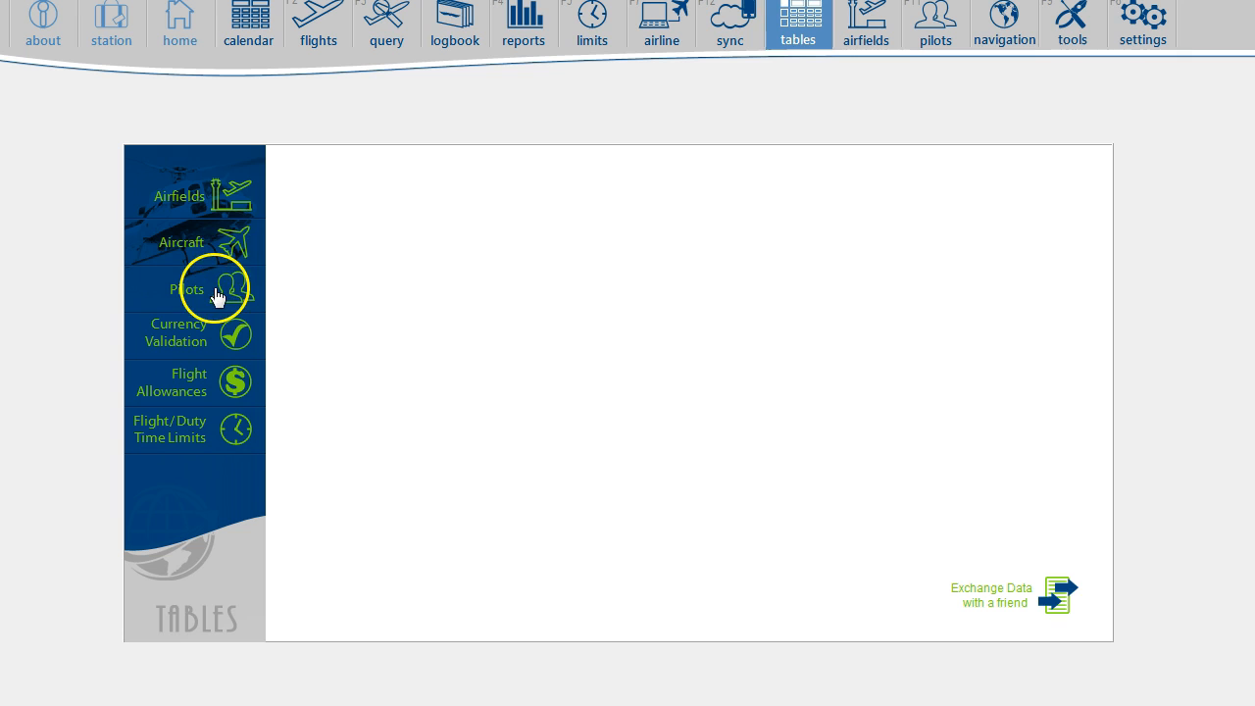
Step: In the Pilots table set Pilot Name to 'change to Title Case' and execute it for the ten pilots
click(186, 288)
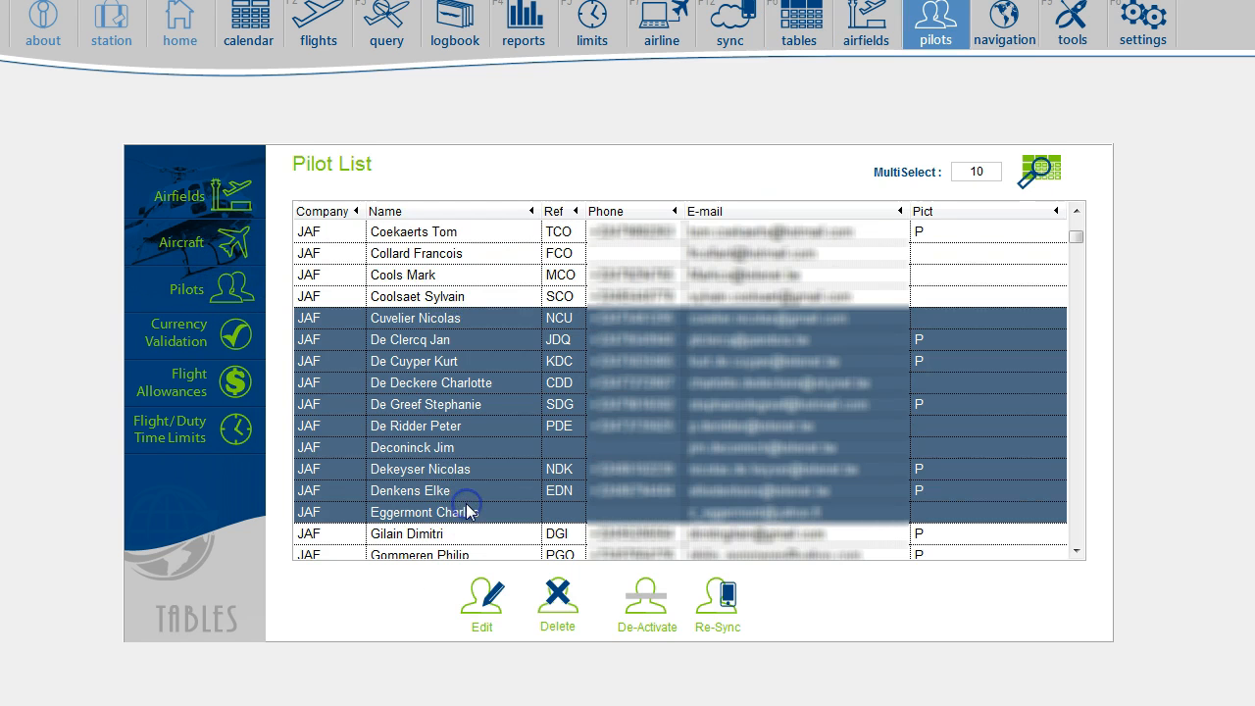
click(482, 598)
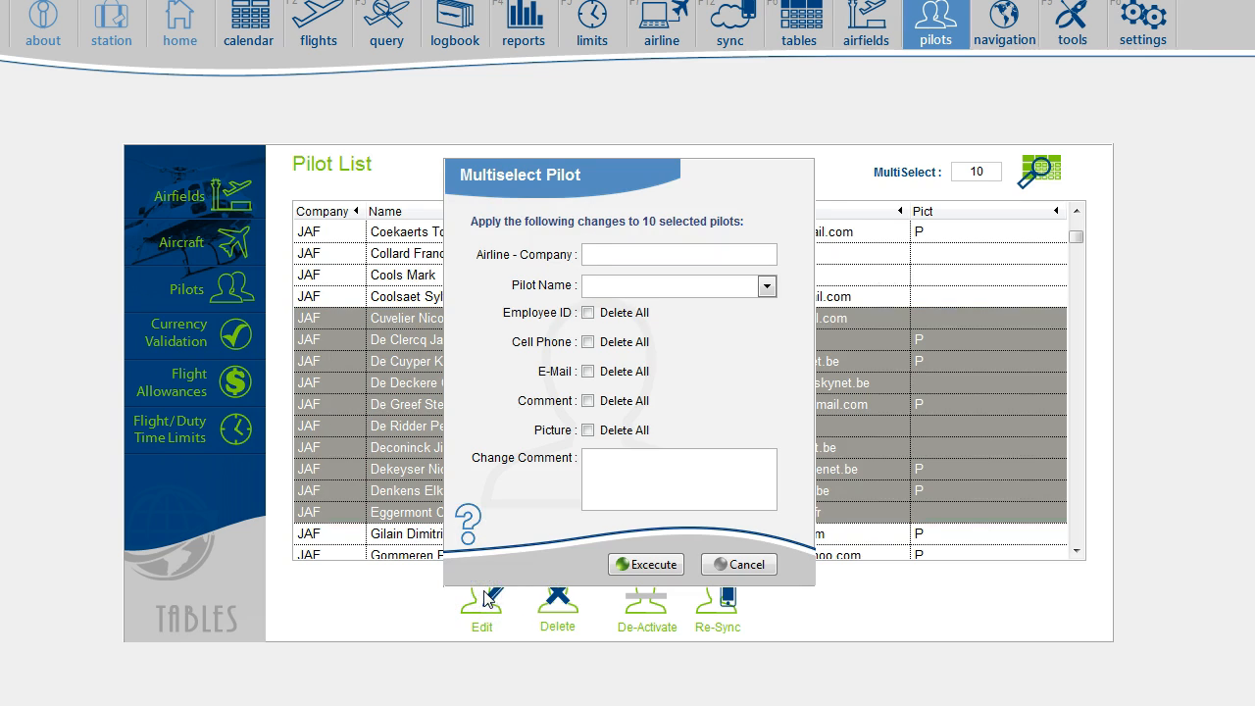
click(679, 255)
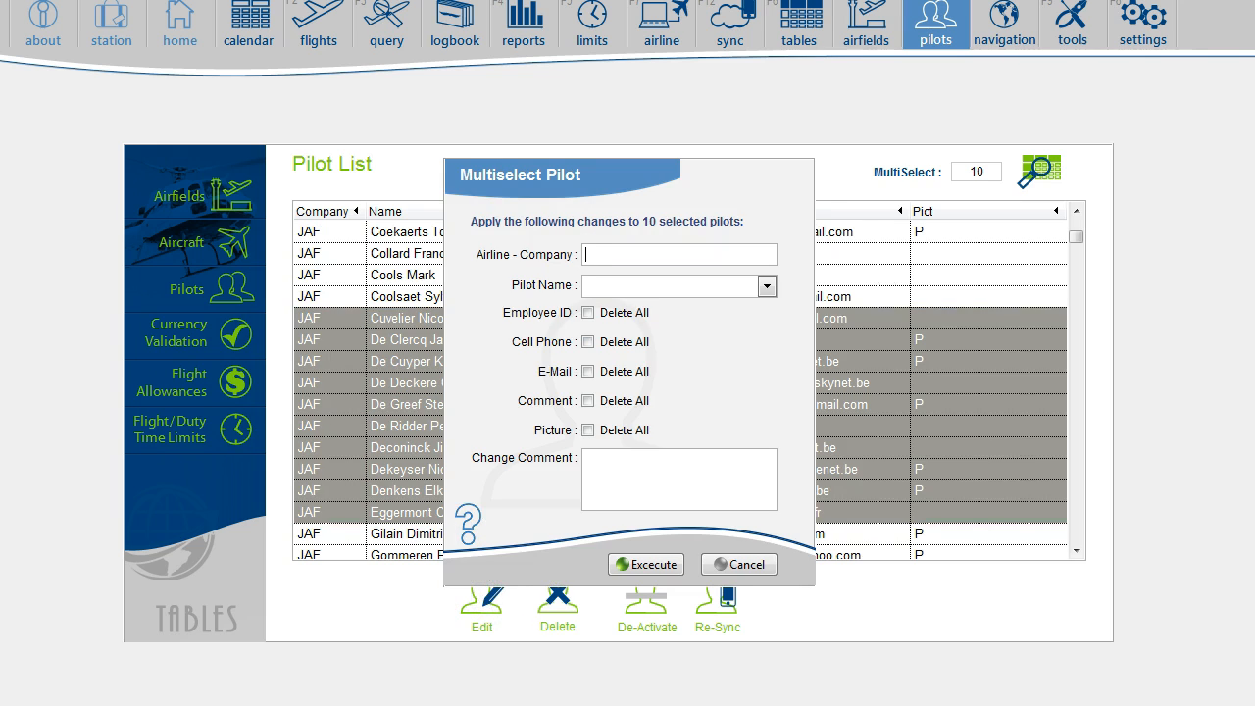
click(765, 286)
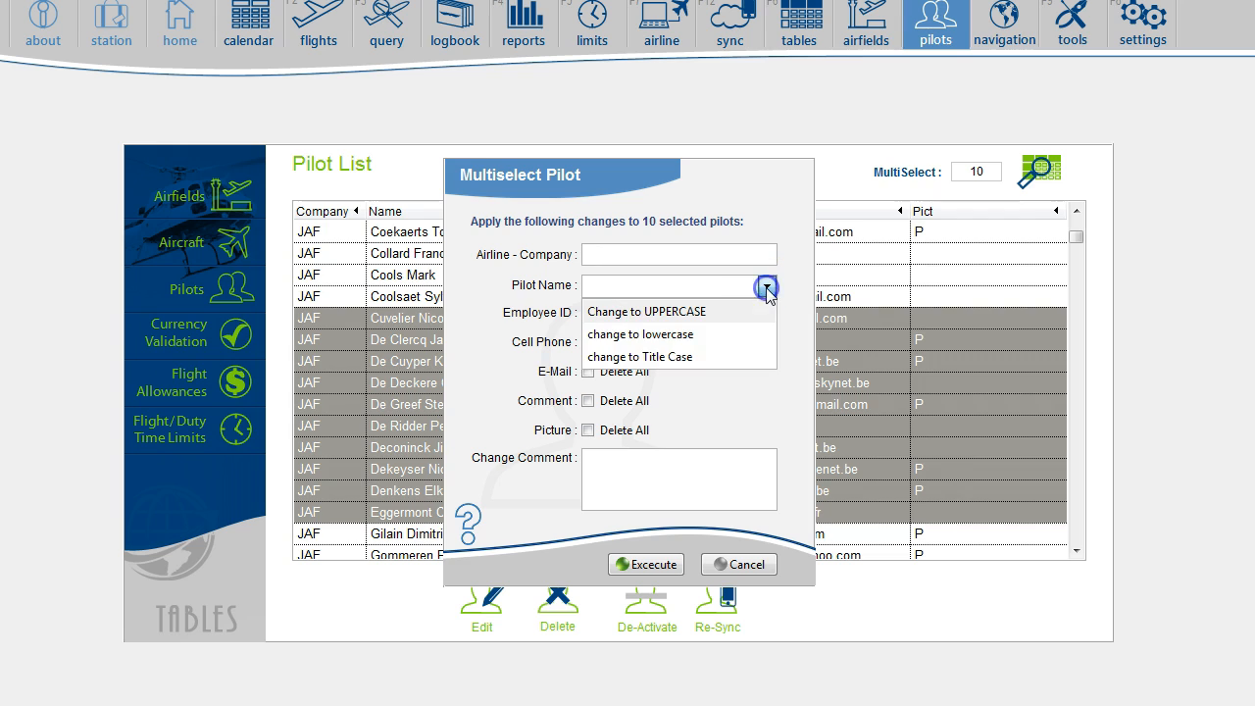
mouse_move(710, 353)
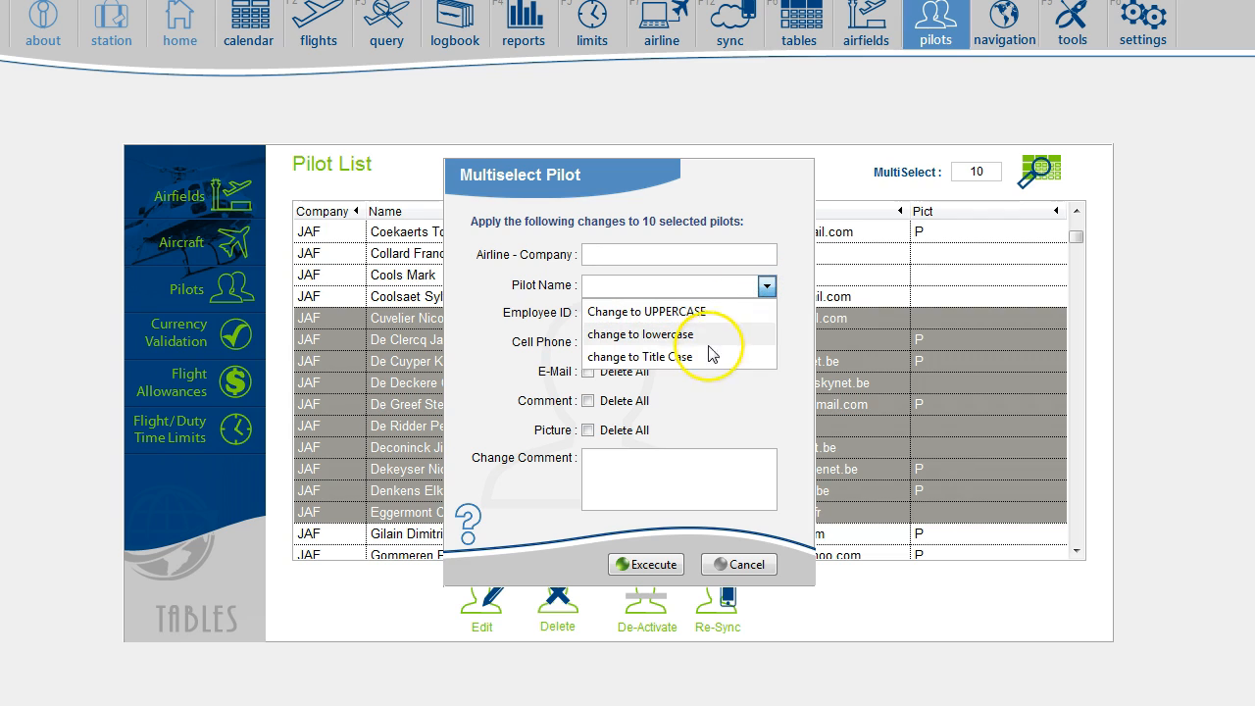
click(639, 357)
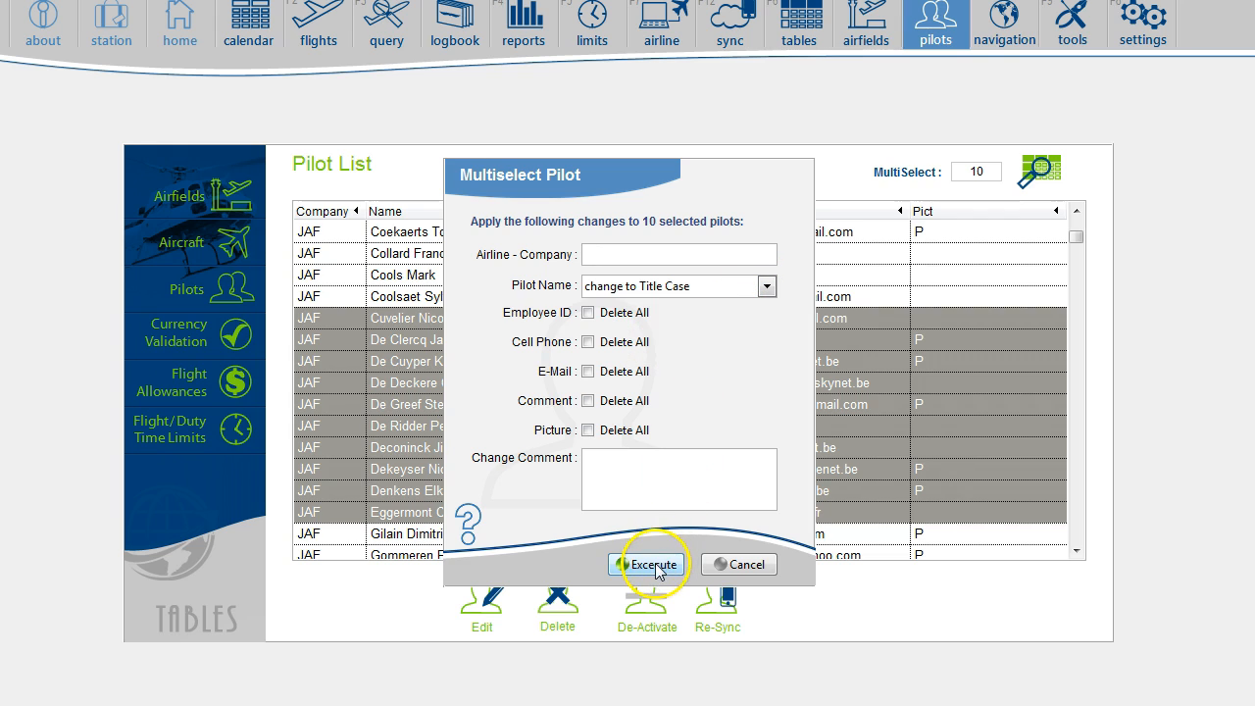
click(653, 565)
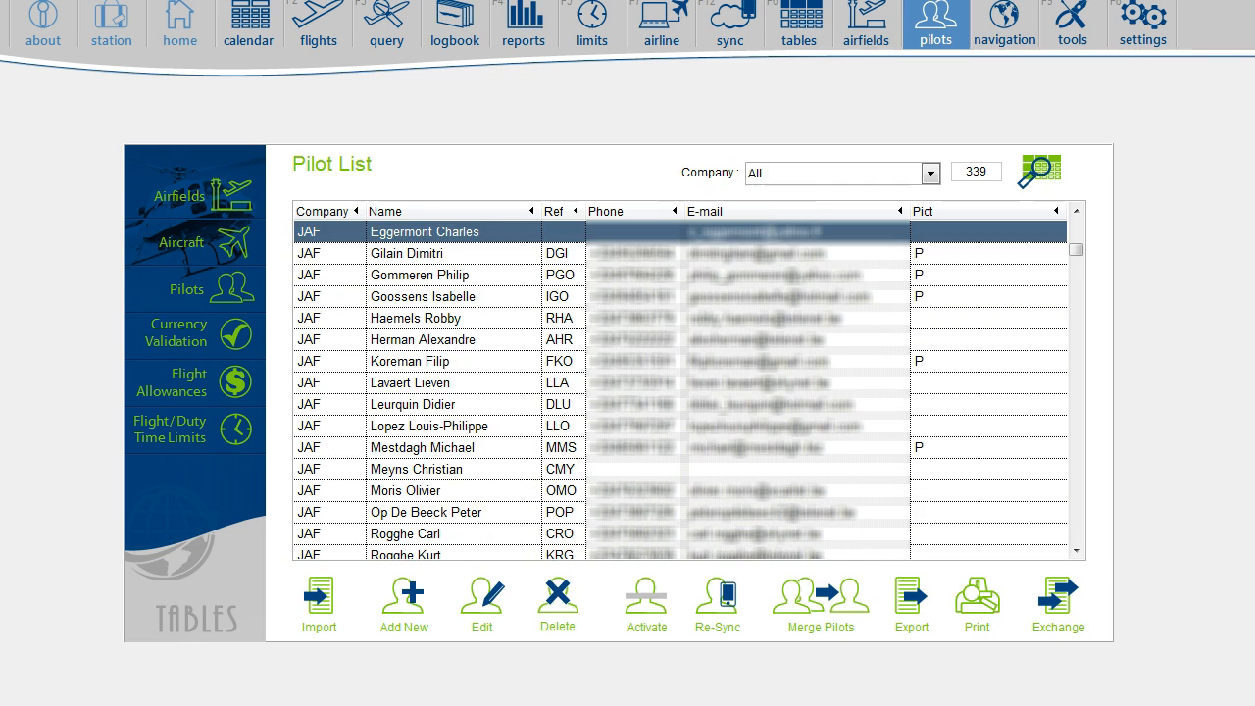